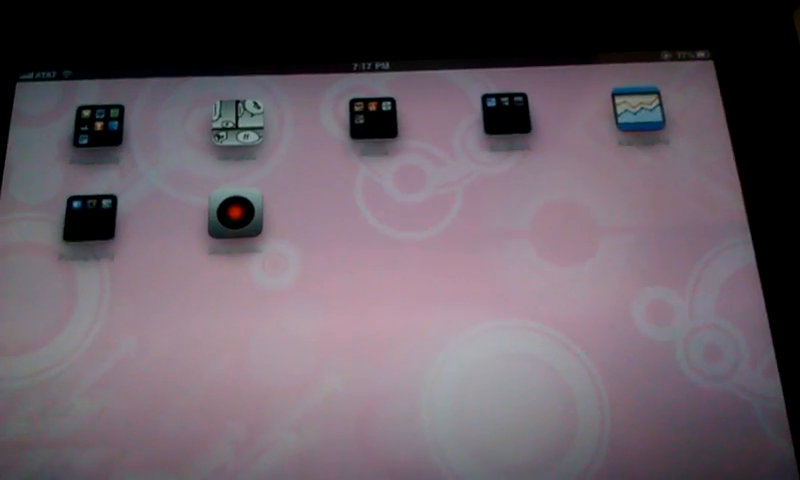
{"action": "scroll", "scroll_direction": "left", "scroll_amount": 3}
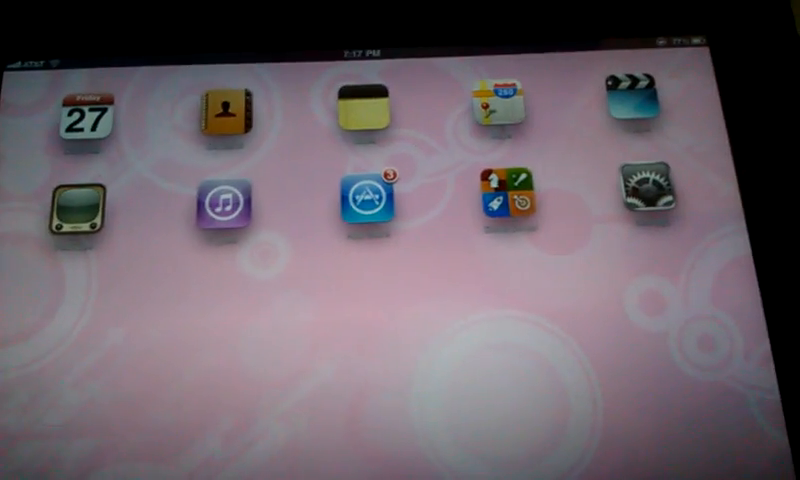